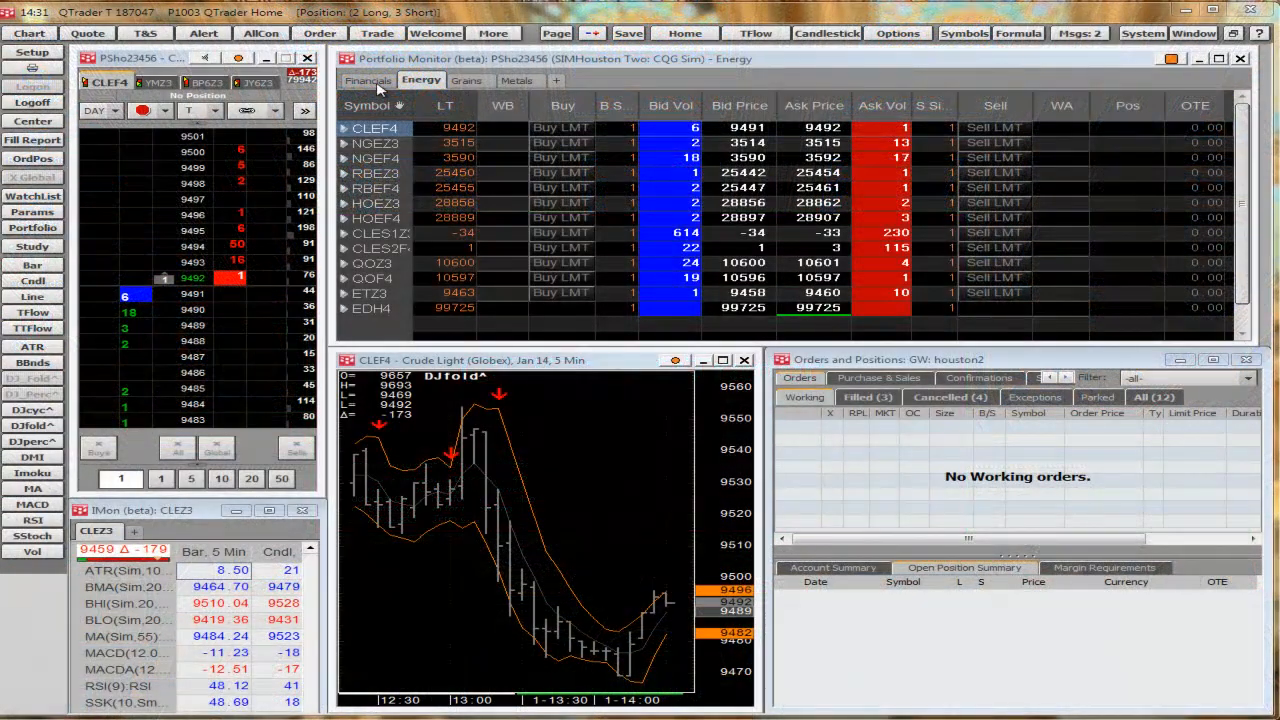
- Show the Financials symbols and review the MAxDN condition formula, then close the definitions
{"action": "left_click", "coordinate": [371, 80]}
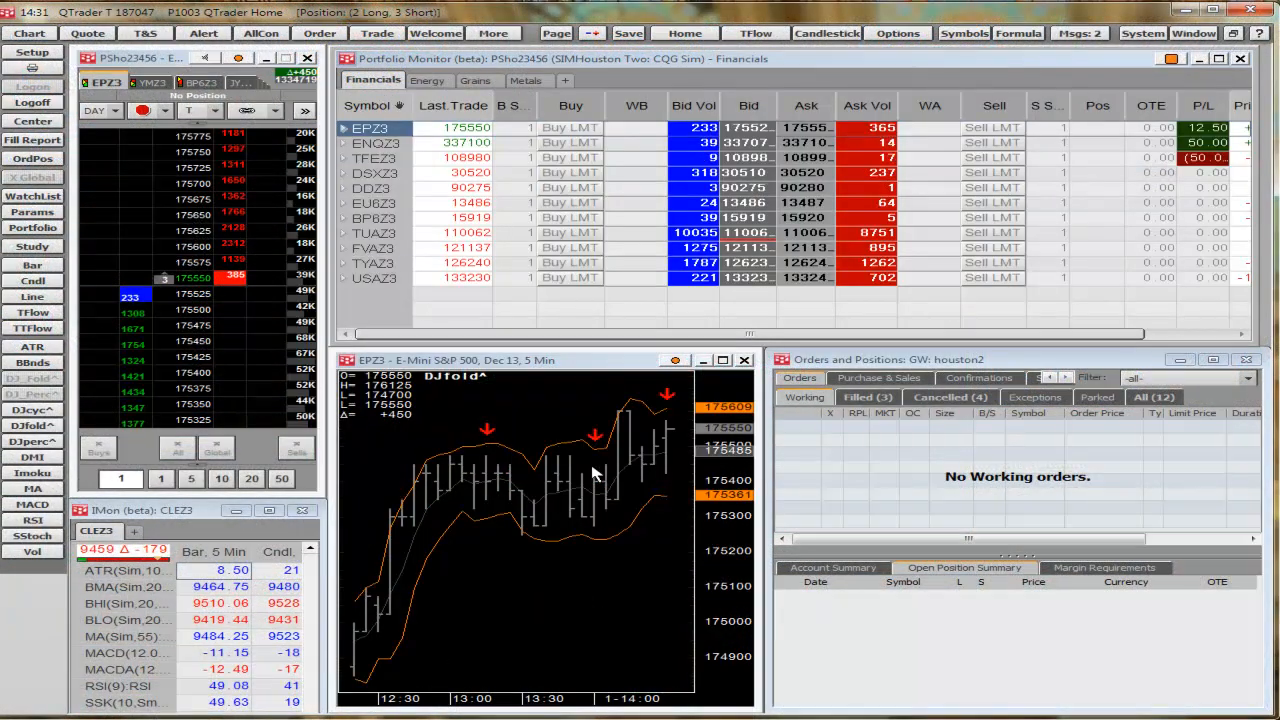
{"action": "mouse_move", "coordinate": [530, 687]}
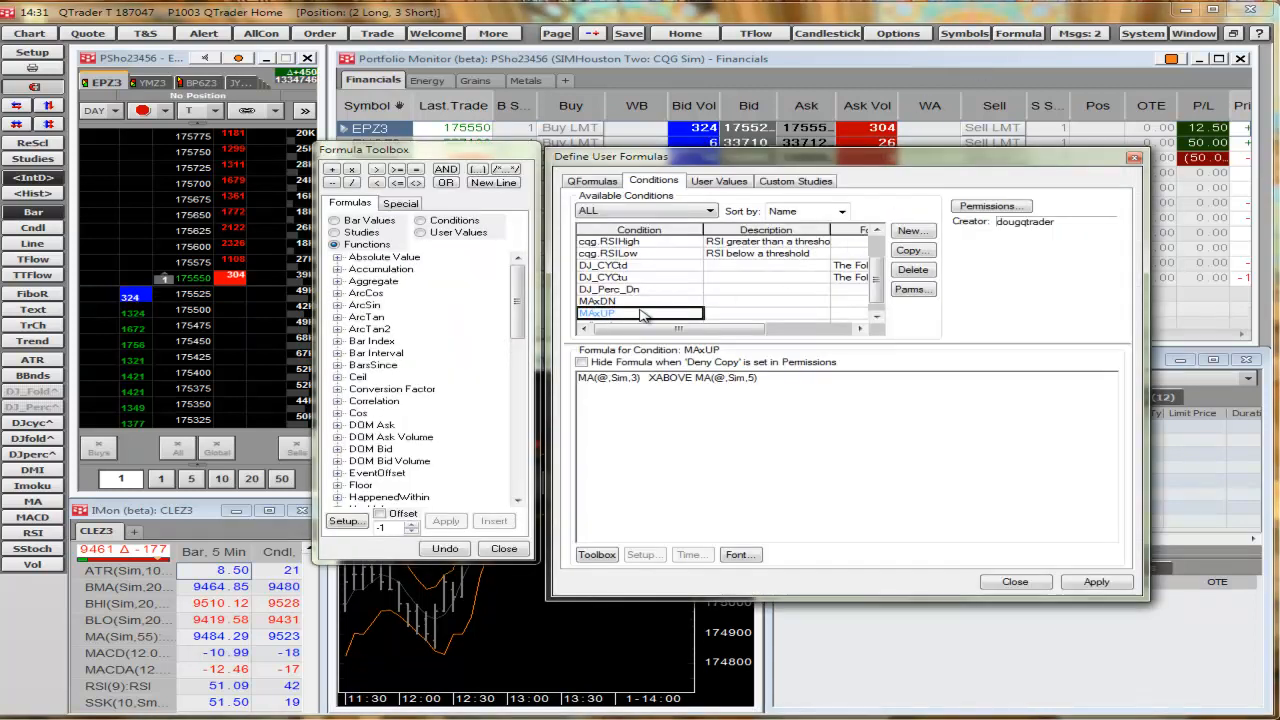
{"action": "left_click", "coordinate": [598, 301]}
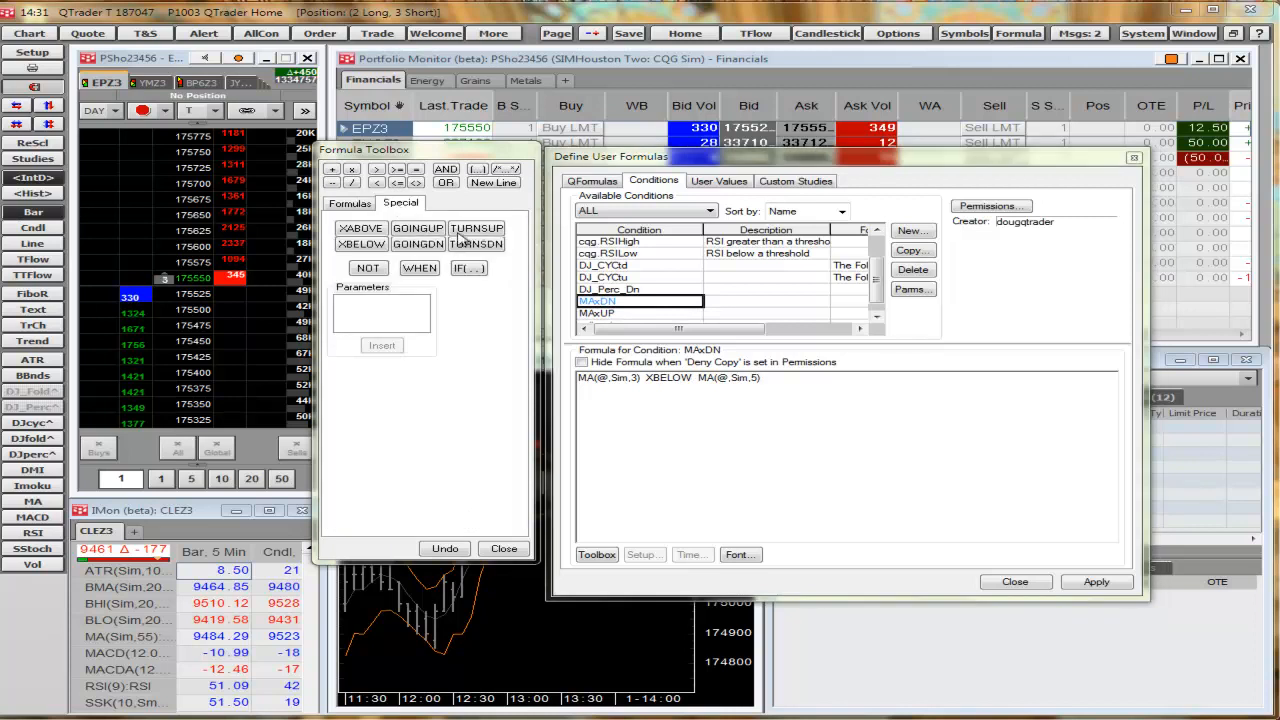
{"action": "left_click", "coordinate": [503, 548]}
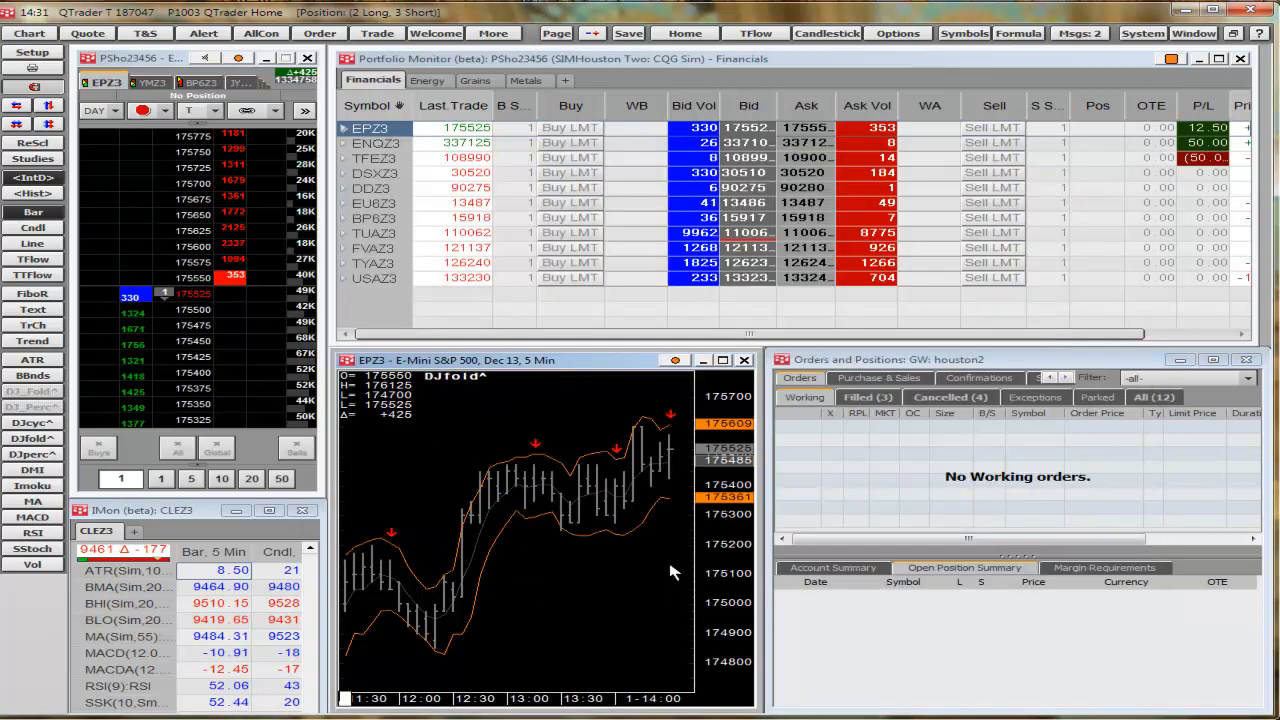
- Add MAxUP to the study's conditions for marking so arrows appear under those bars
{"action": "right_click", "coordinate": [670, 572]}
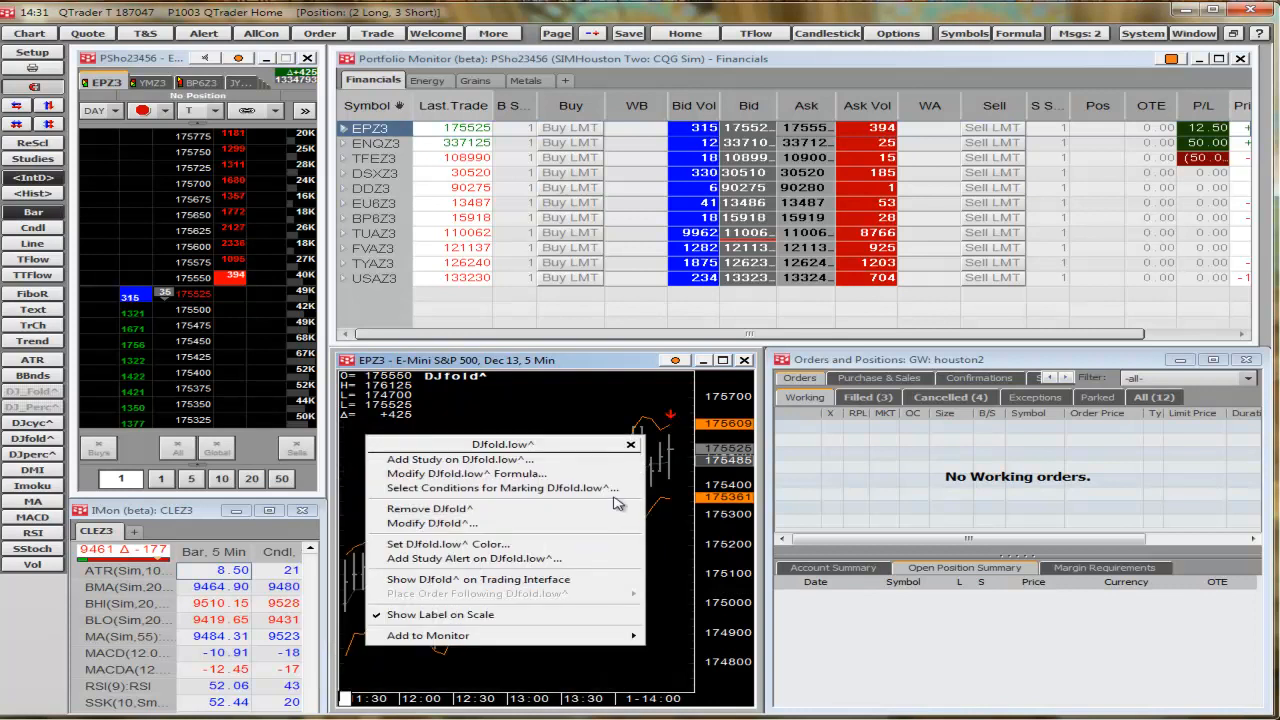
{"action": "left_click", "coordinate": [490, 488]}
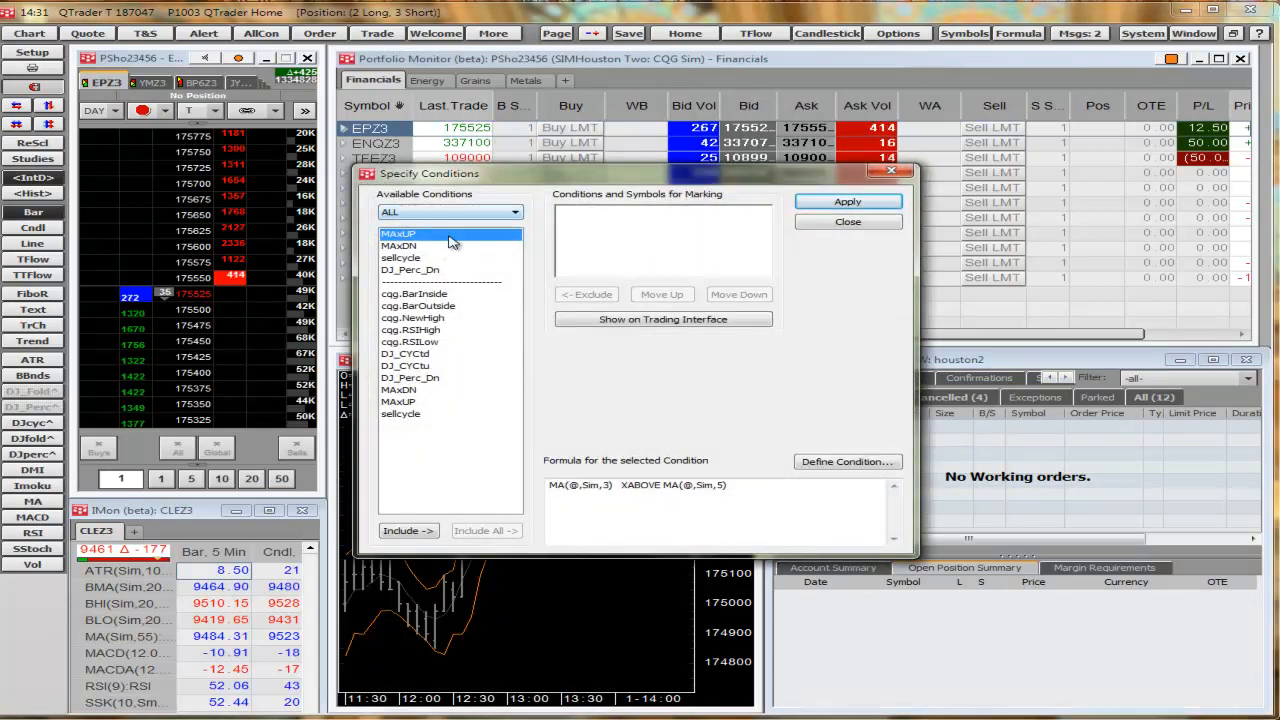
{"action": "left_click", "coordinate": [405, 530]}
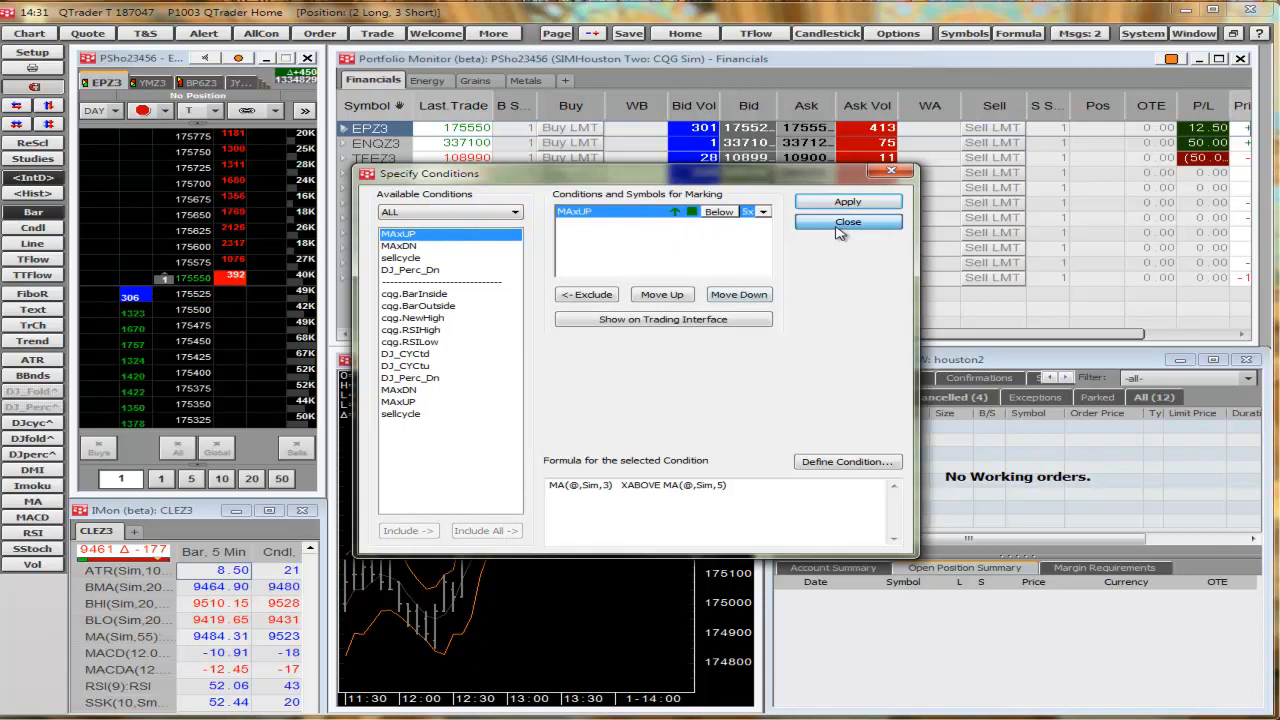
{"action": "left_click", "coordinate": [848, 221]}
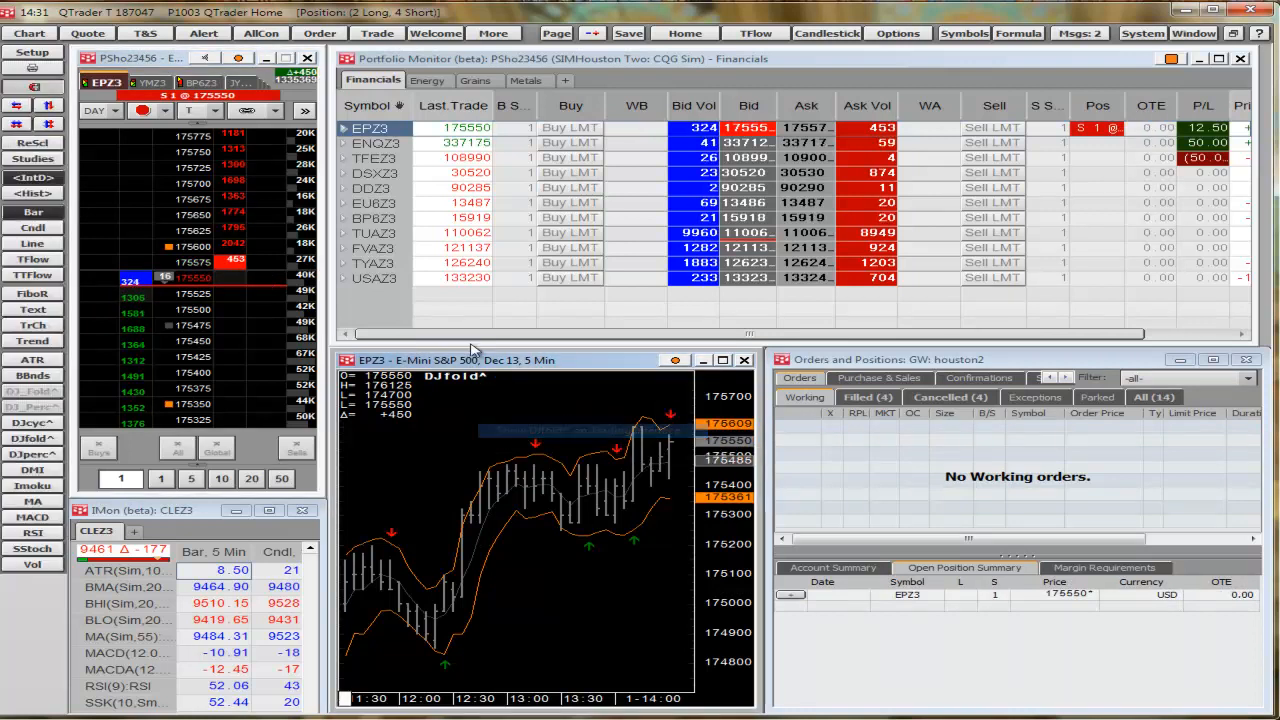
- Place an EPZ3 buy stop on DJfold.high^ and a buy limit on DJfold.low^
{"action": "right_click", "coordinate": [185, 247]}
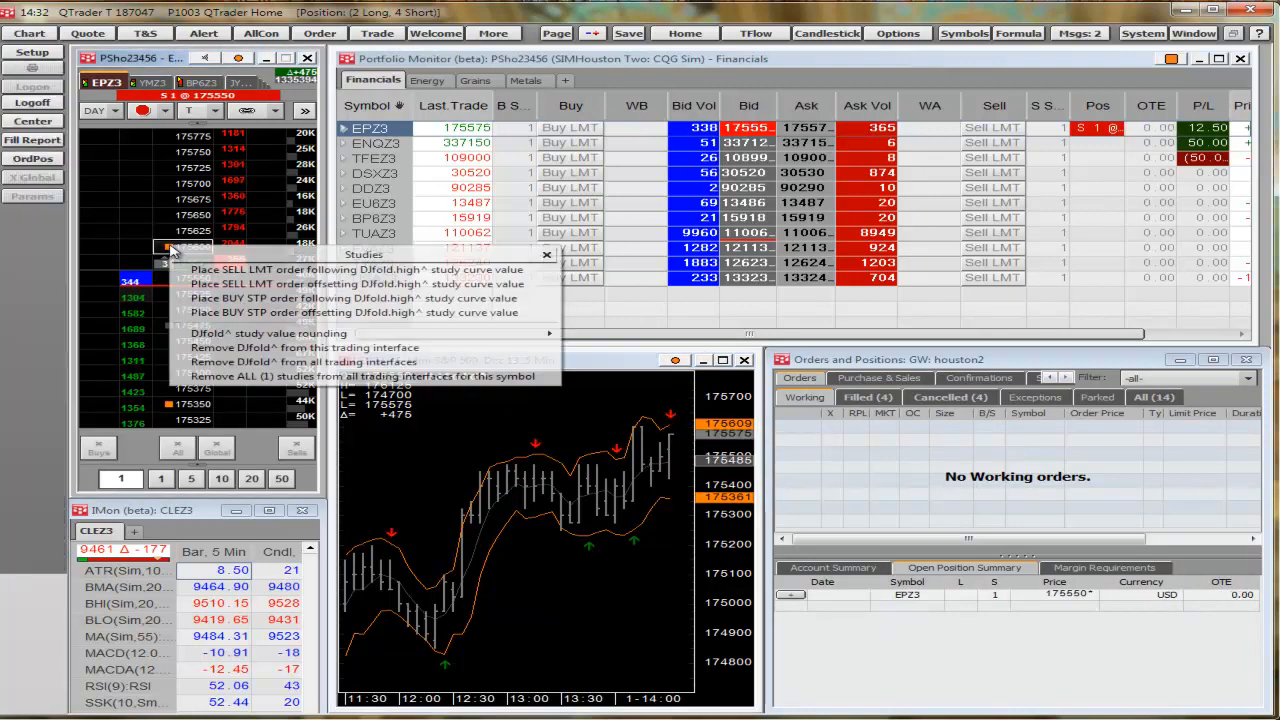
{"action": "left_click", "coordinate": [358, 312]}
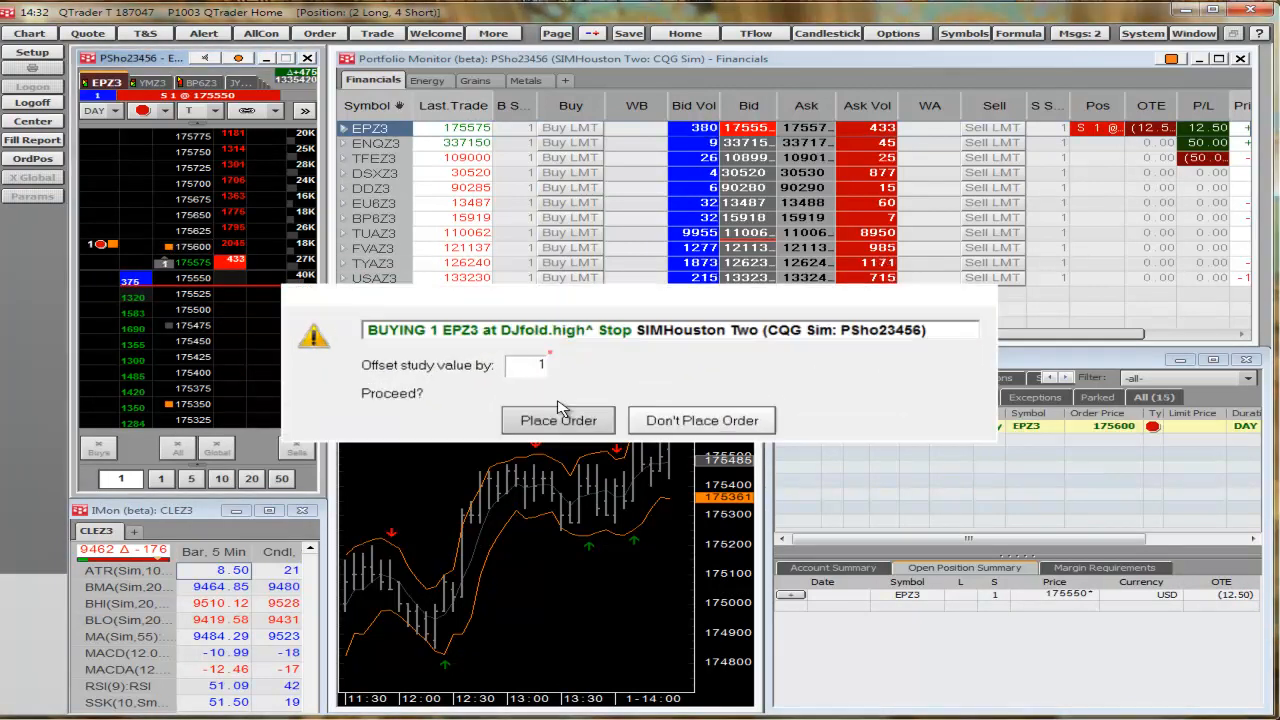
{"action": "left_click", "coordinate": [558, 420]}
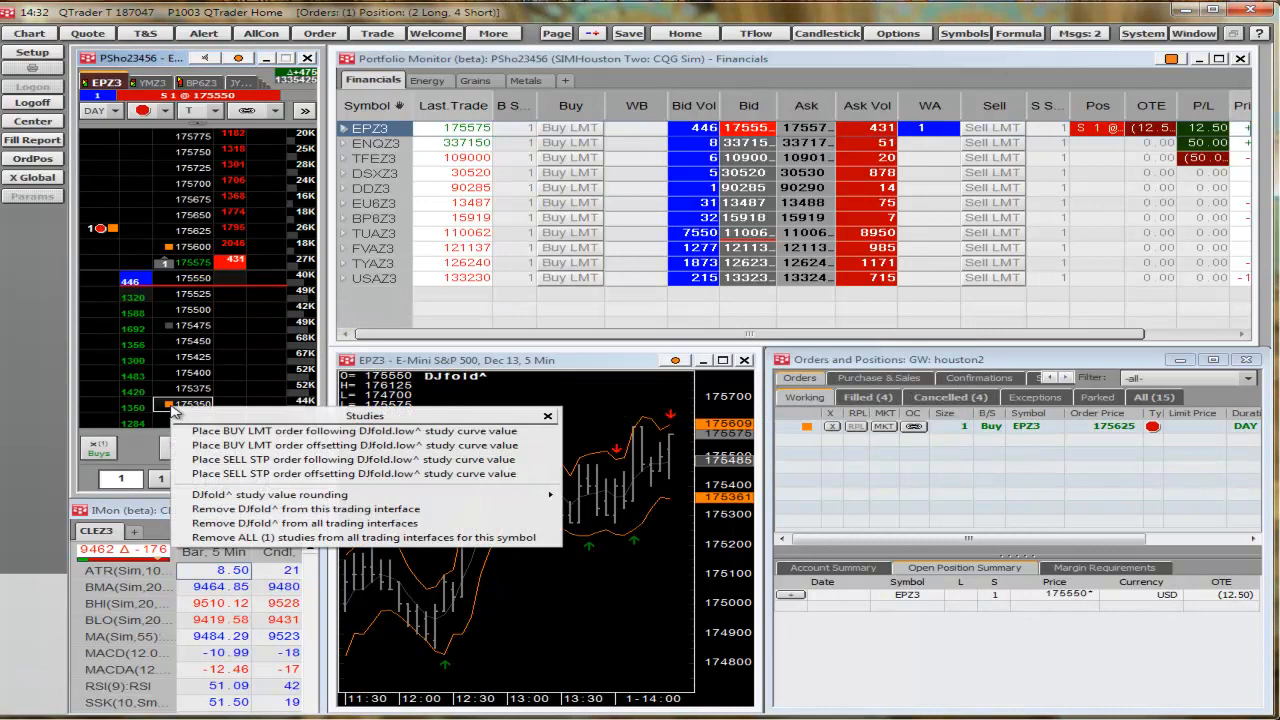
{"action": "left_click", "coordinate": [365, 431]}
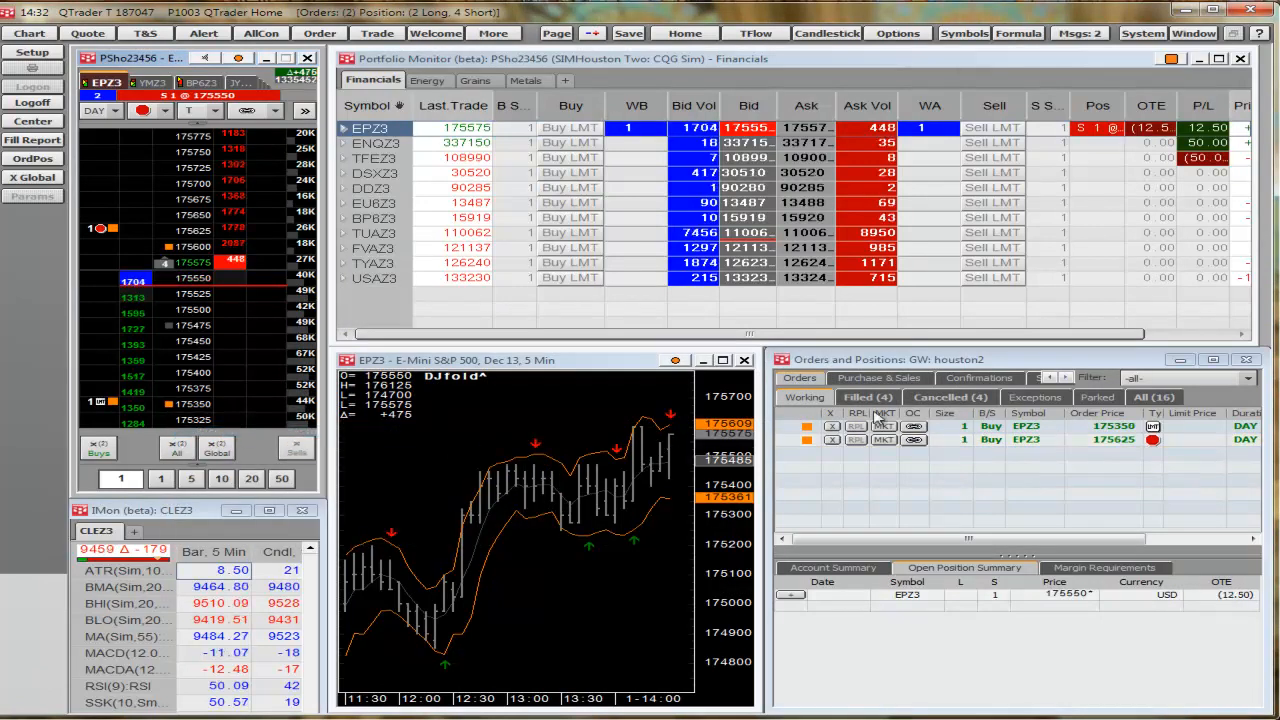
{"action": "left_click", "coordinate": [857, 397]}
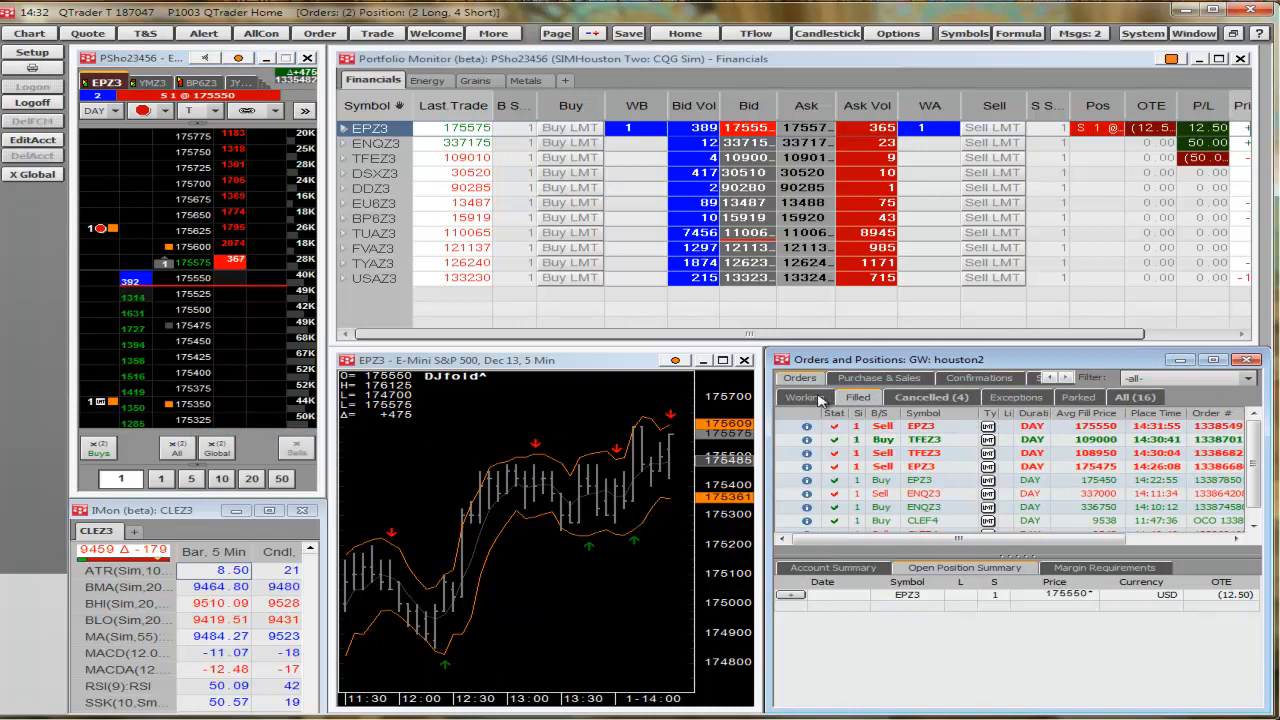
{"action": "left_click", "coordinate": [803, 397]}
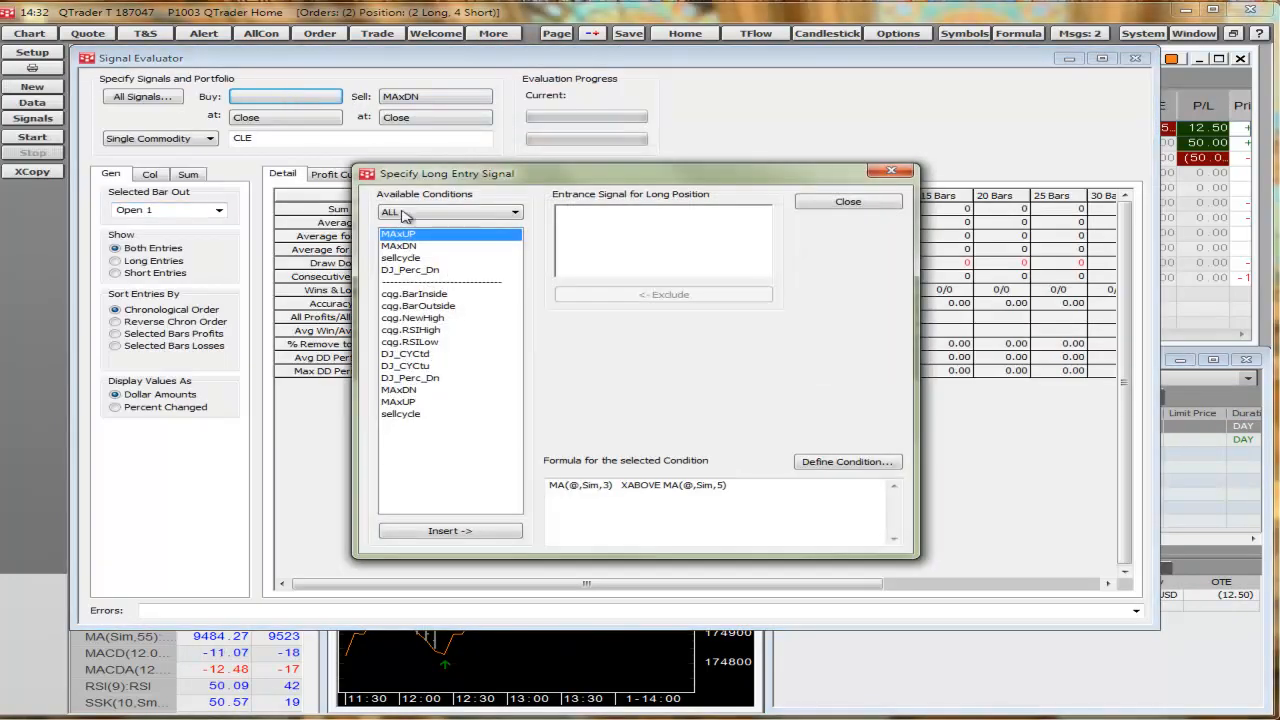
- Insert MAxUP as the CLE long entry signal and start the Signal Evaluator backtest
{"action": "left_click", "coordinate": [449, 530]}
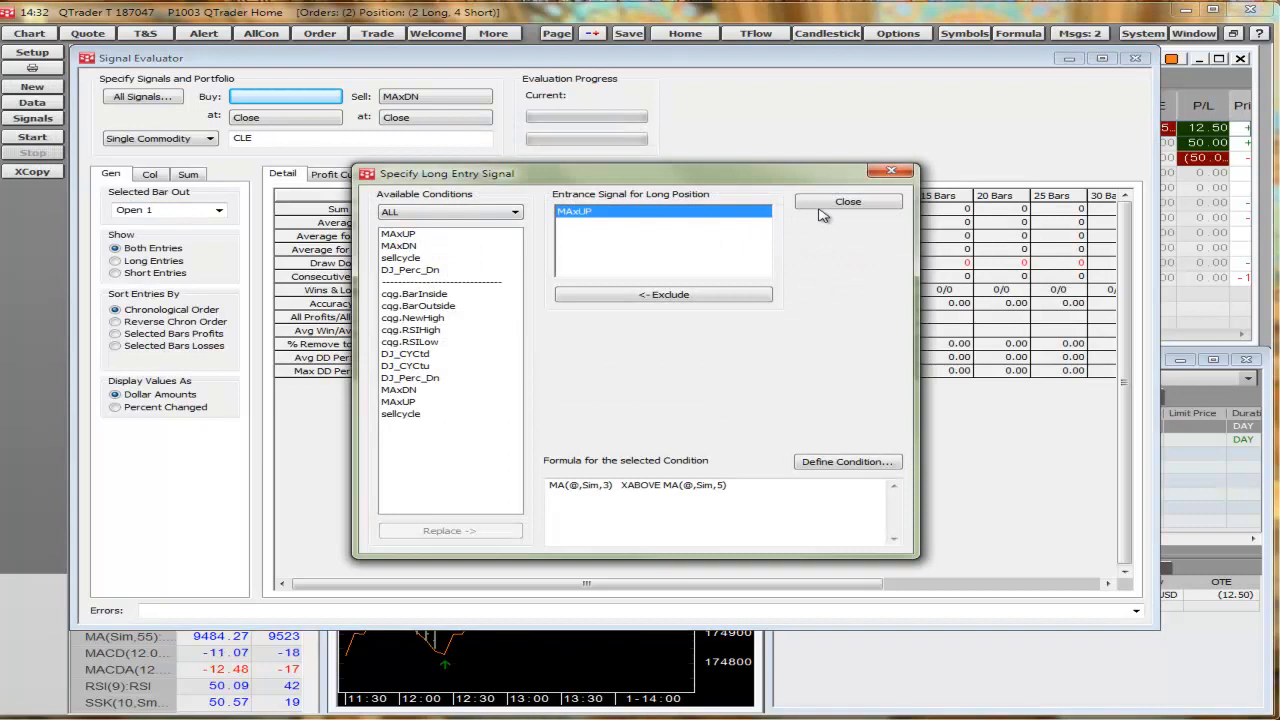
{"action": "left_click", "coordinate": [847, 201]}
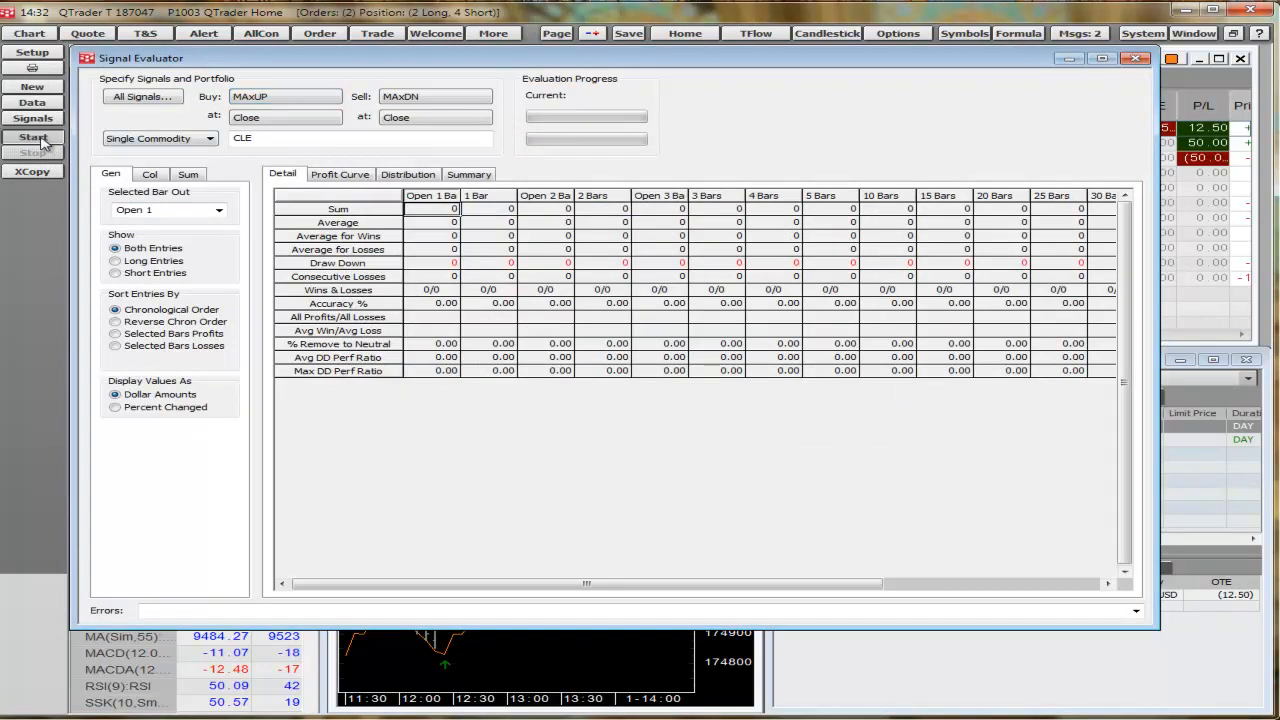
{"action": "left_click", "coordinate": [33, 137]}
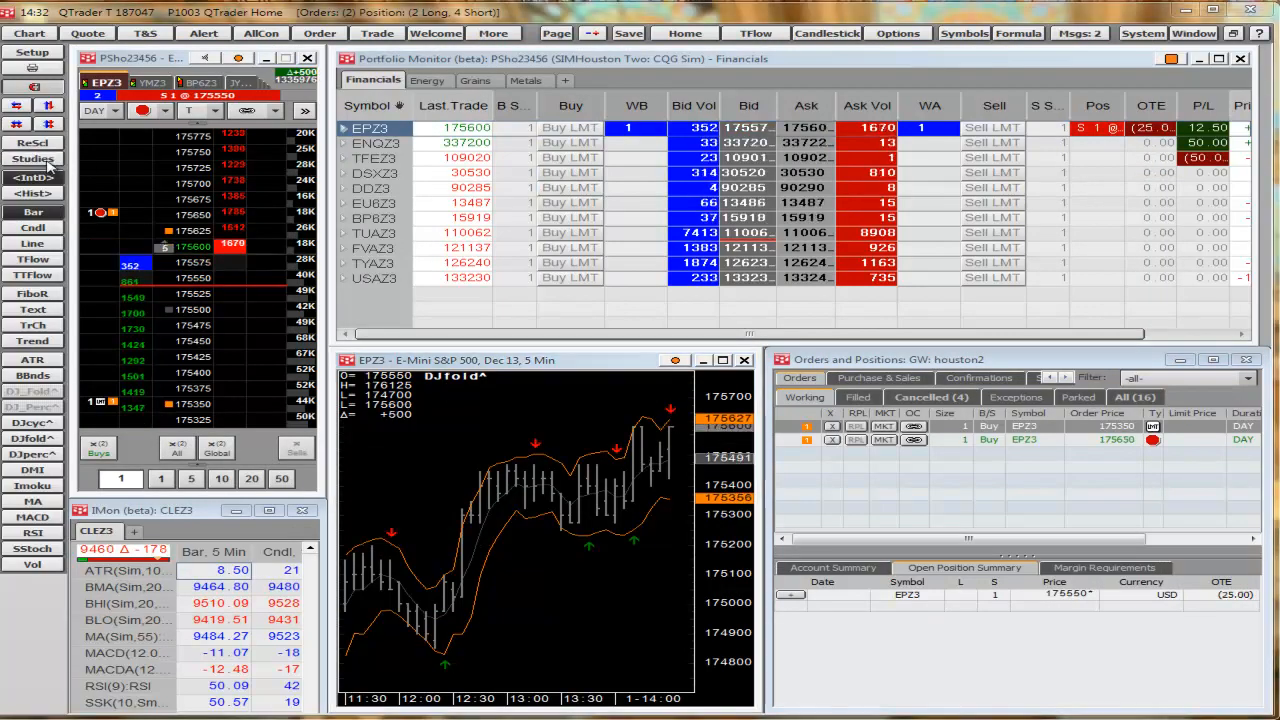
- Add the Order Display study from the Trading studies to the EPZ3 chart
{"action": "left_click", "coordinate": [33, 159]}
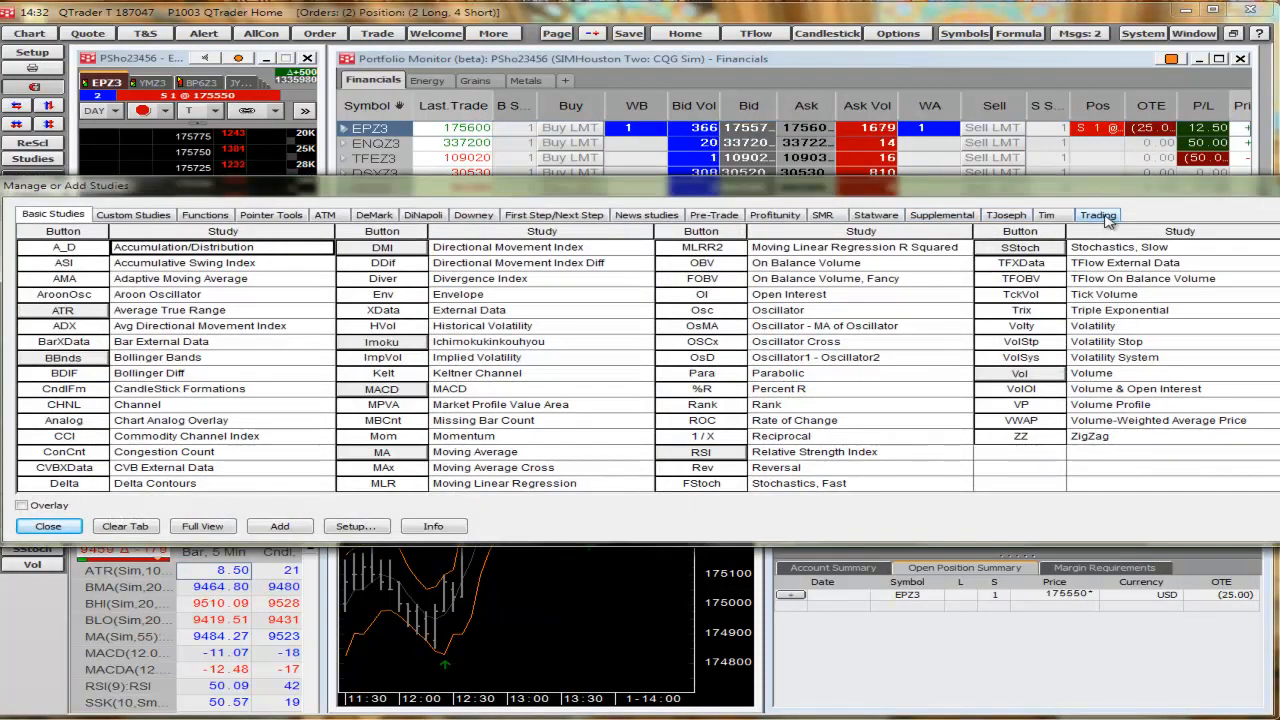
{"action": "left_click", "coordinate": [1098, 214]}
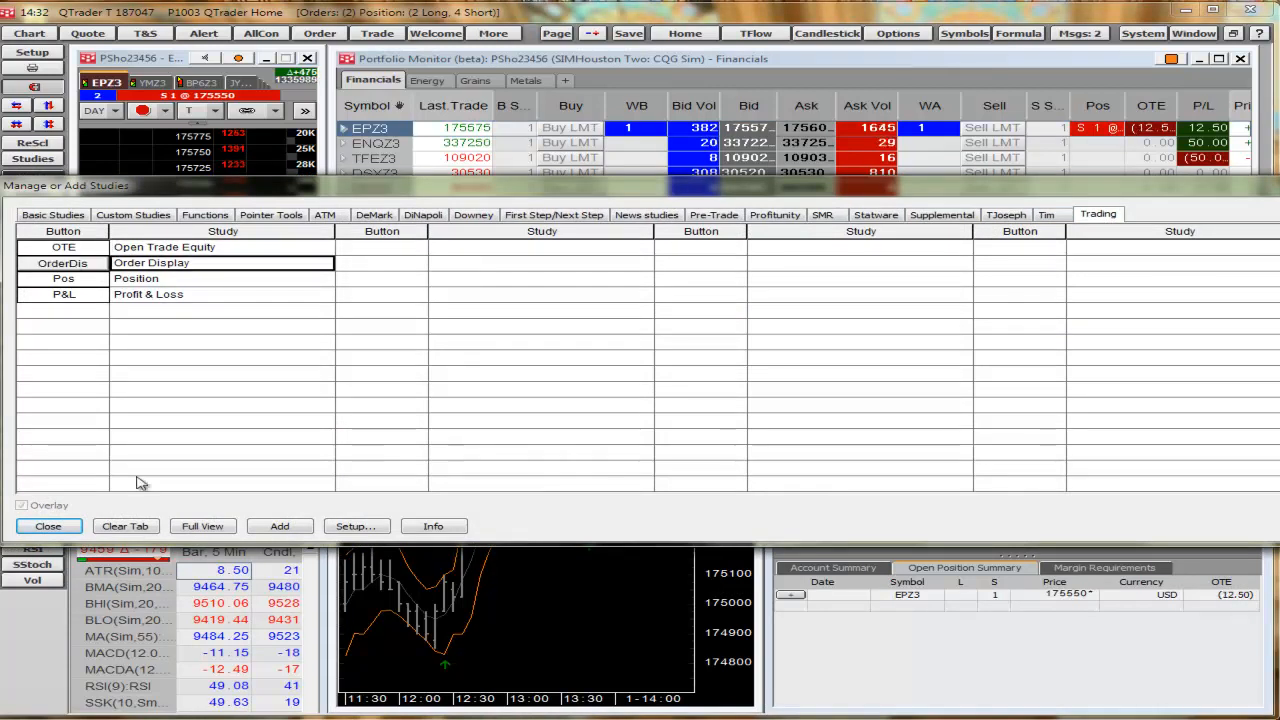
{"action": "left_click", "coordinate": [48, 525]}
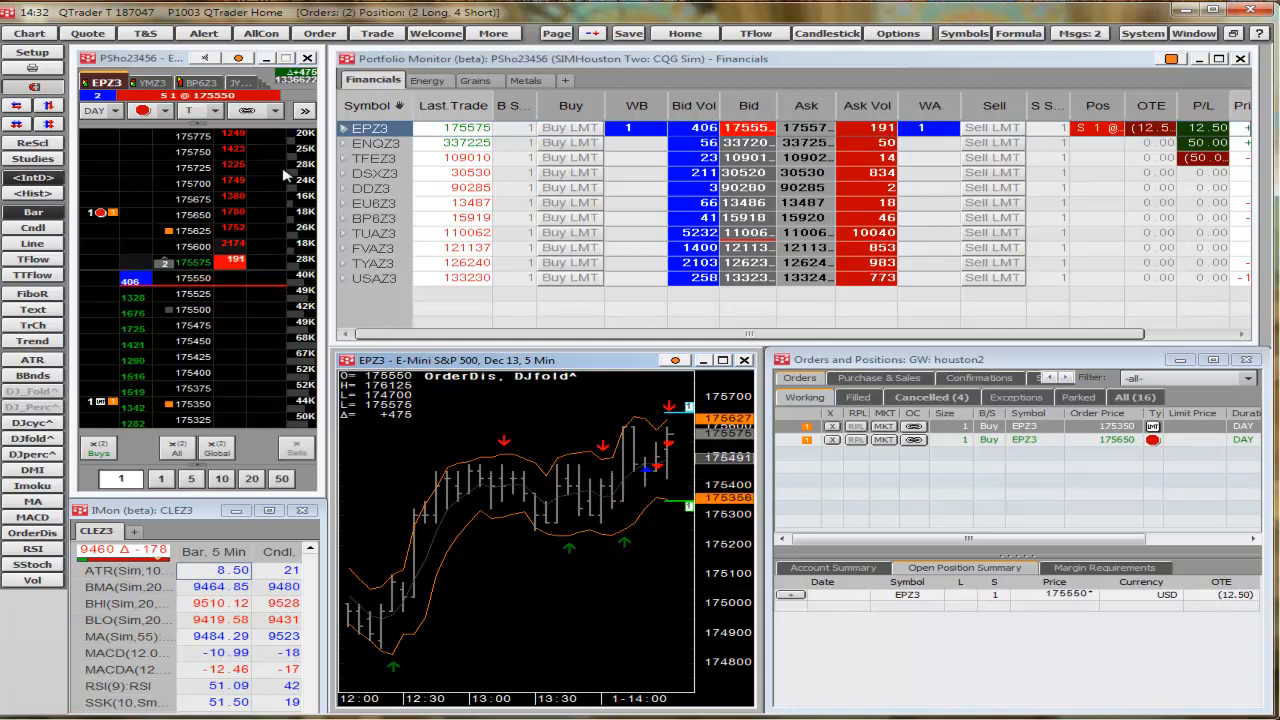
{"action": "left_click", "coordinate": [427, 80]}
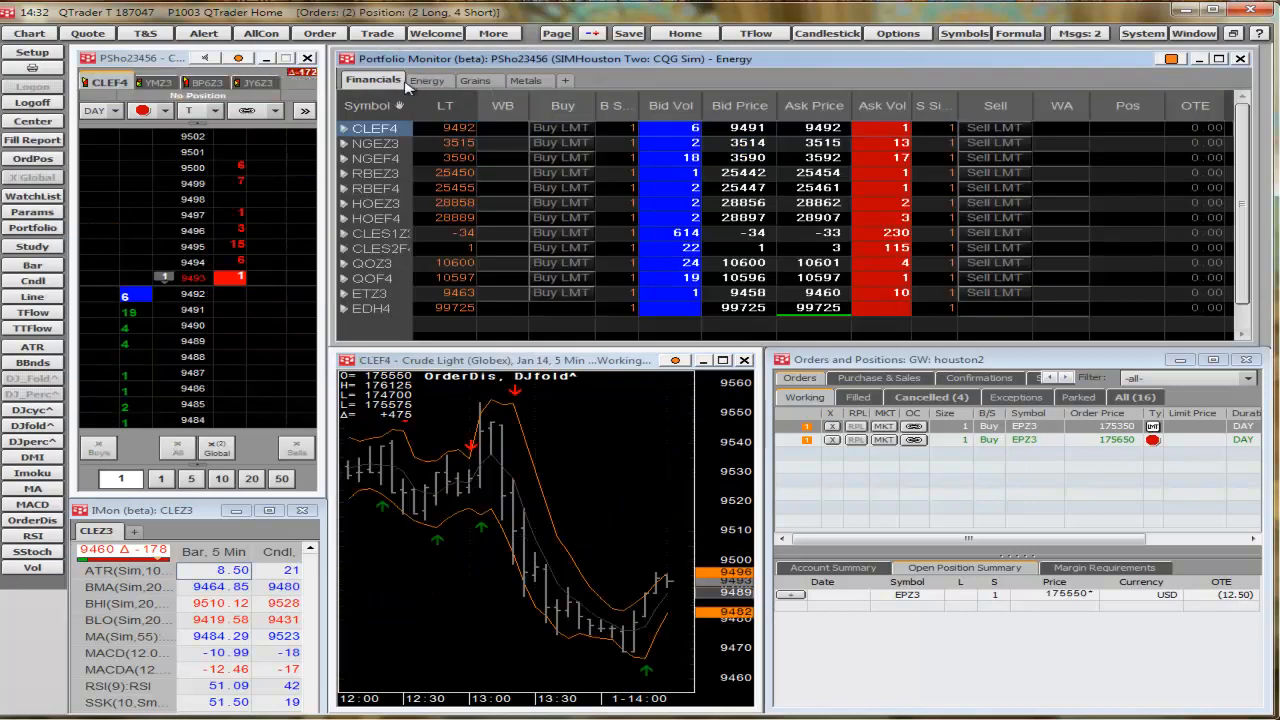
{"action": "left_click", "coordinate": [372, 80]}
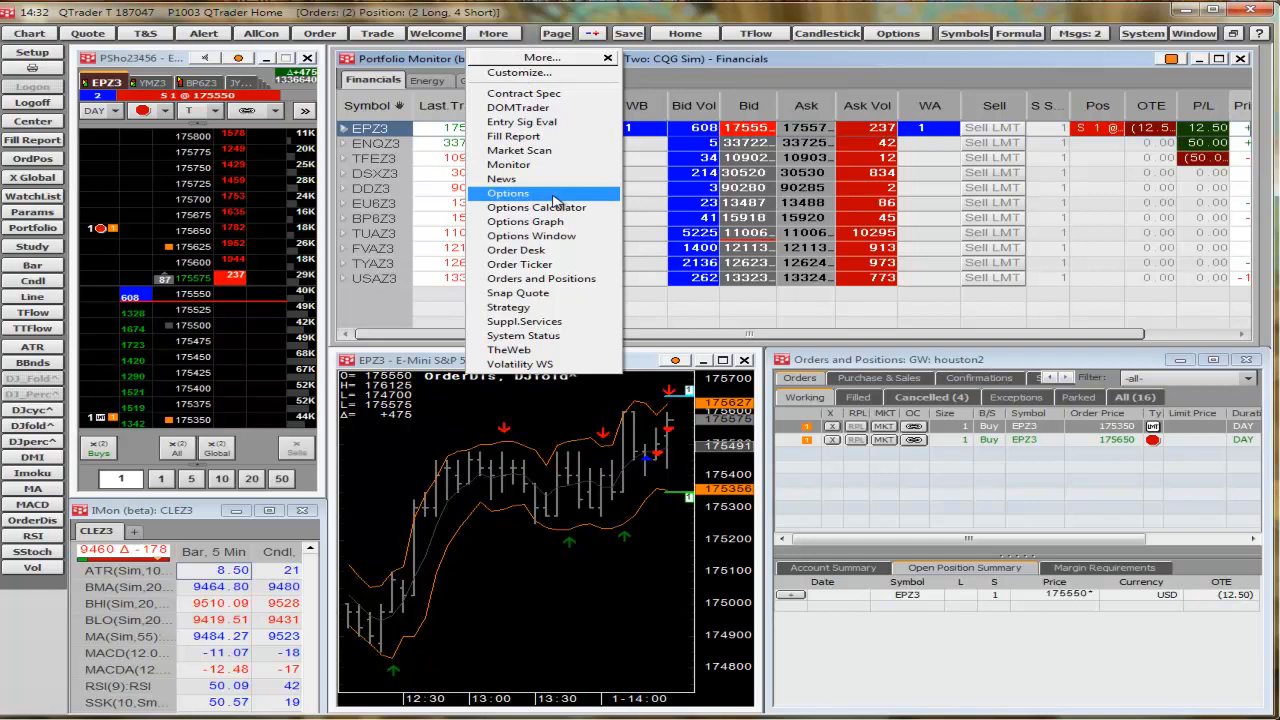
{"action": "mouse_move", "coordinate": [560, 264]}
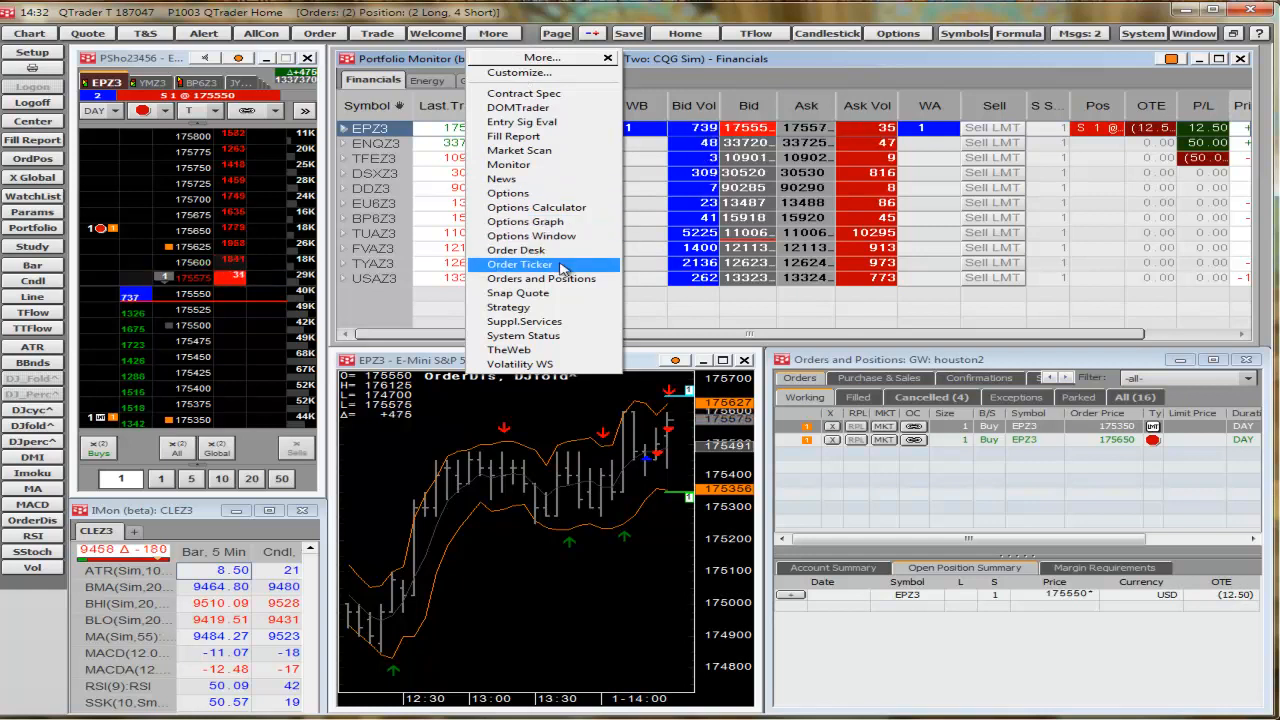
{"action": "left_click", "coordinate": [520, 264]}
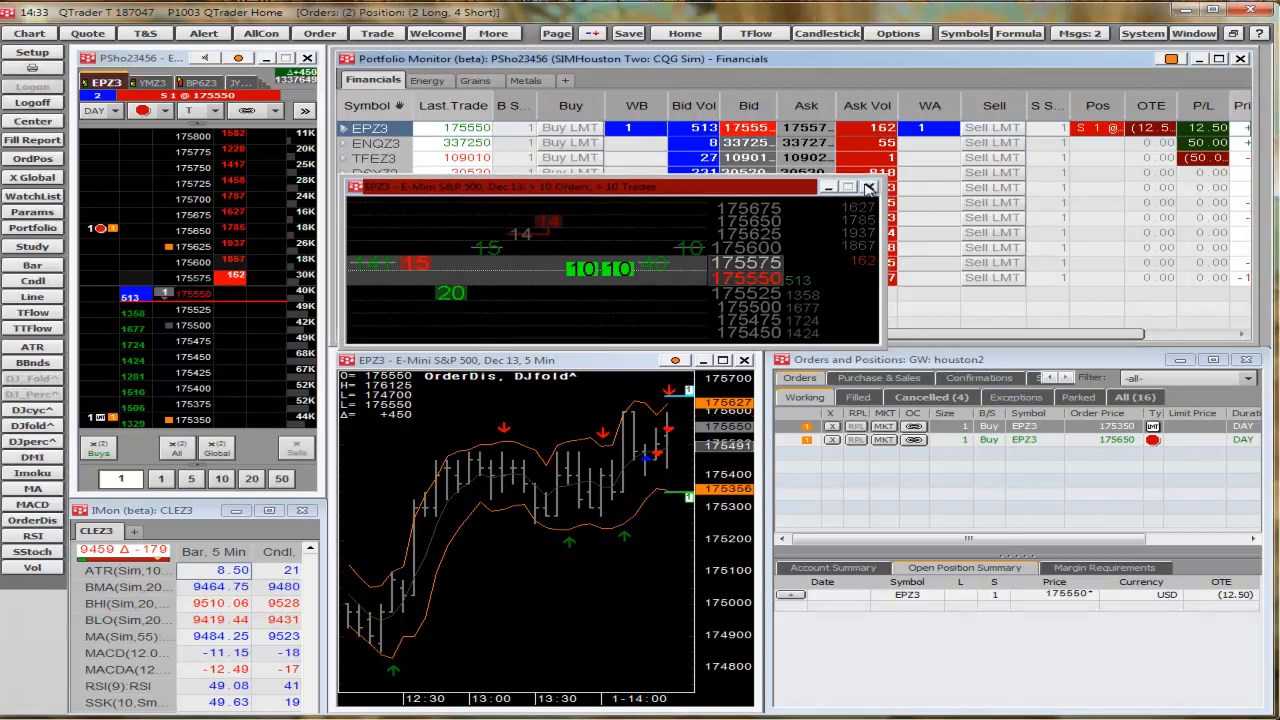
{"action": "left_click", "coordinate": [1195, 33]}
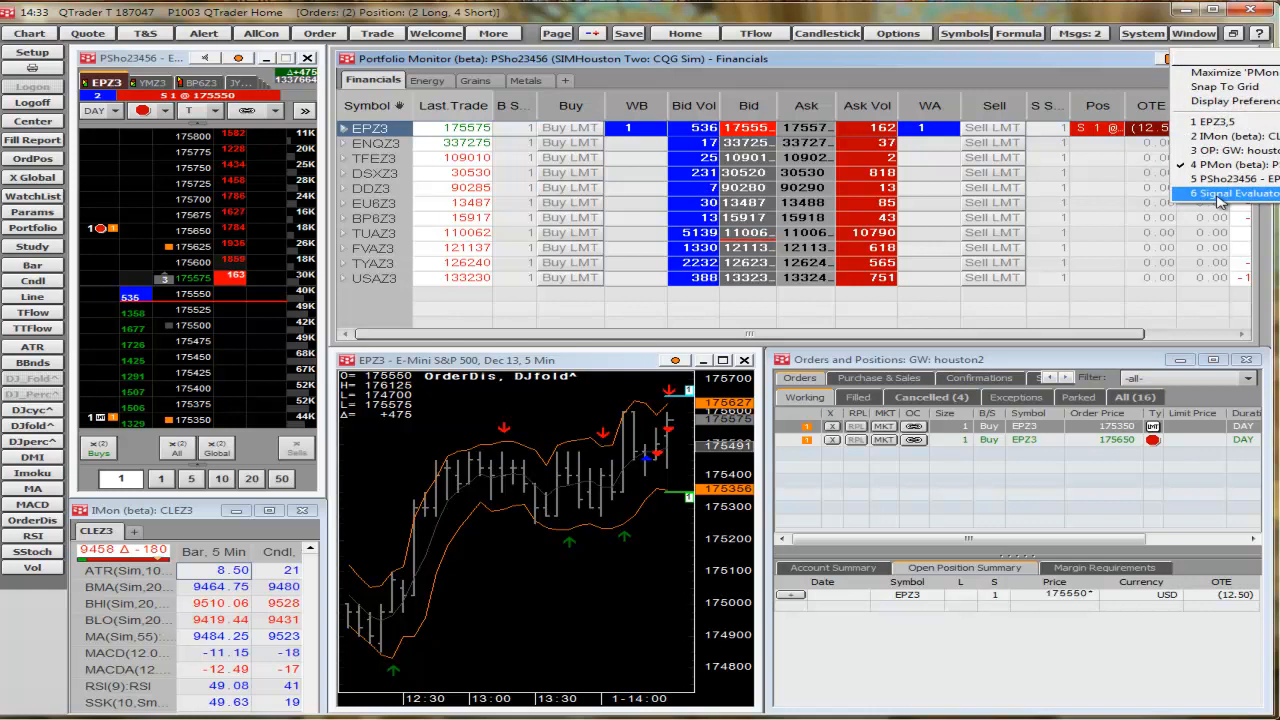
- Bring up the Signal Evaluator, stop the evaluation, and view the Summary of profit by bars out
{"action": "left_click", "coordinate": [1233, 193]}
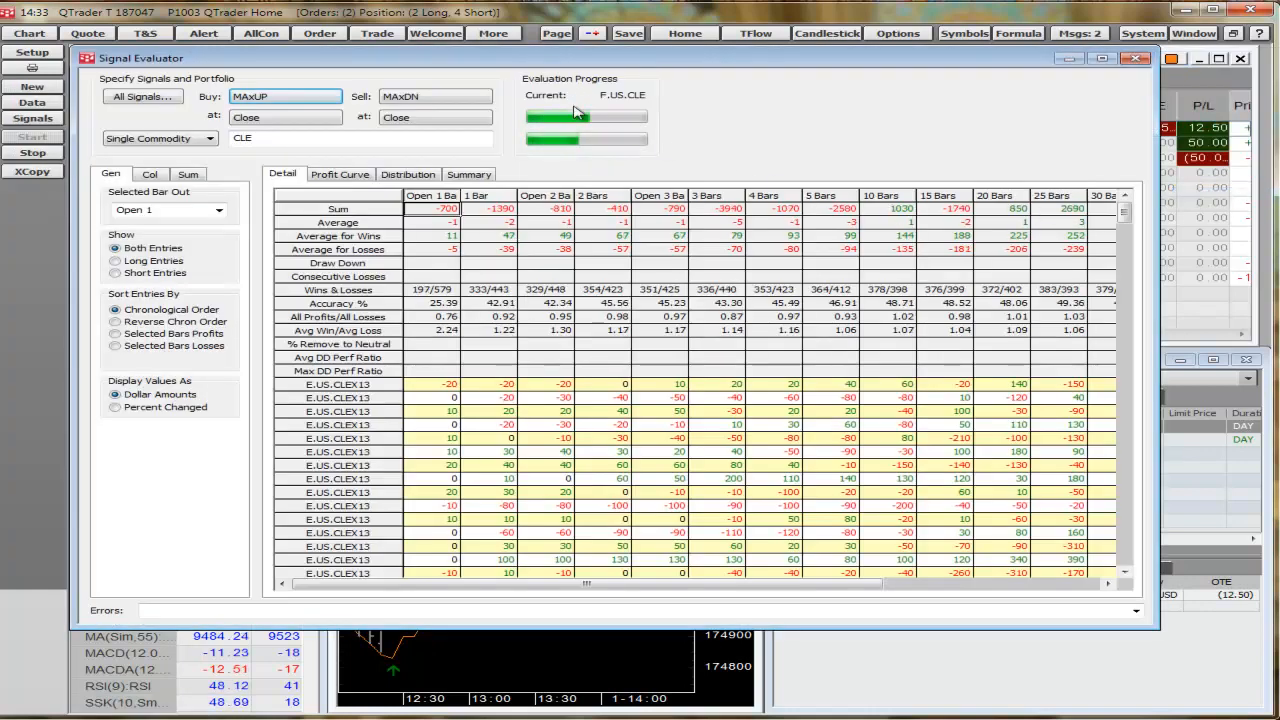
{"action": "left_click", "coordinate": [33, 152]}
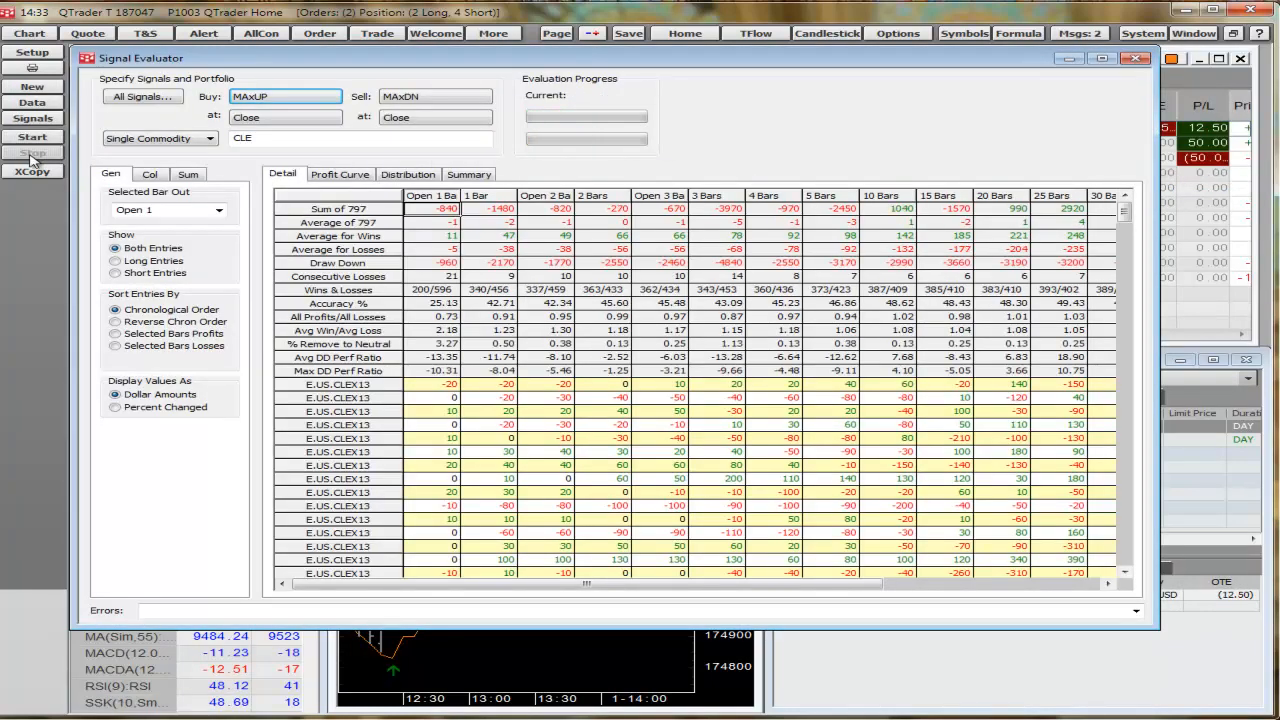
{"action": "left_click", "coordinate": [468, 173]}
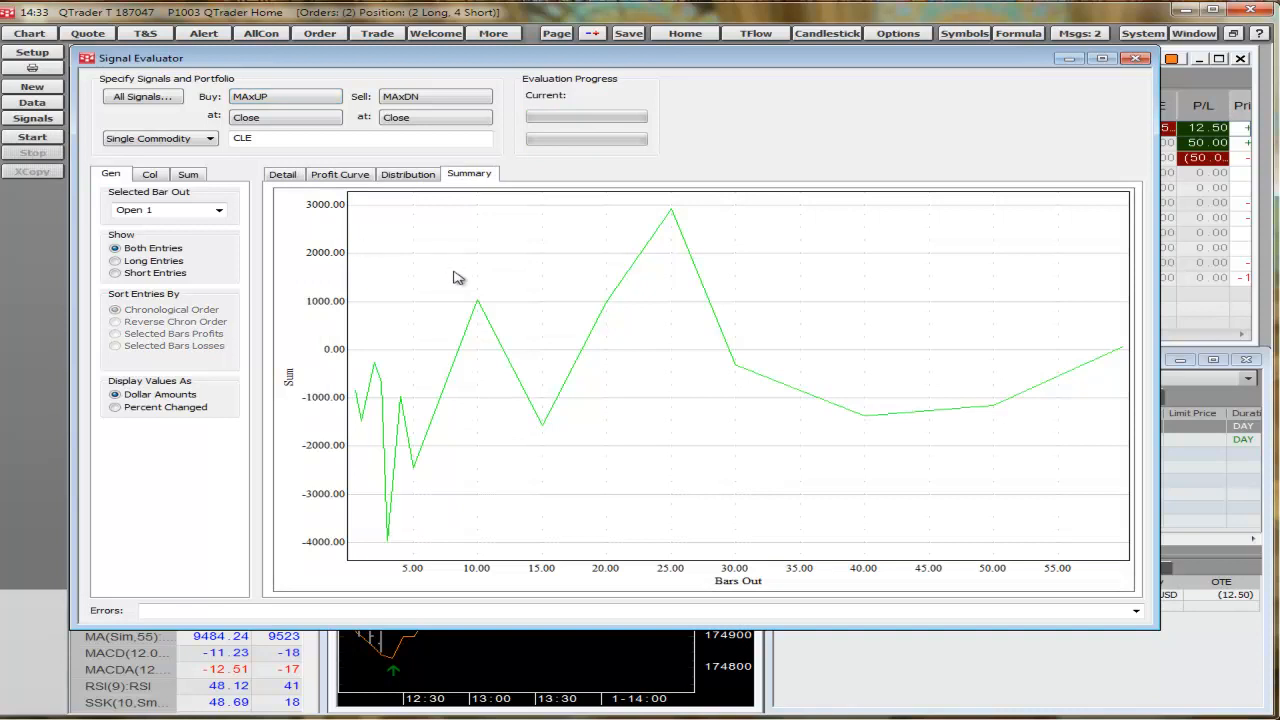
{"action": "mouse_move", "coordinate": [670, 212]}
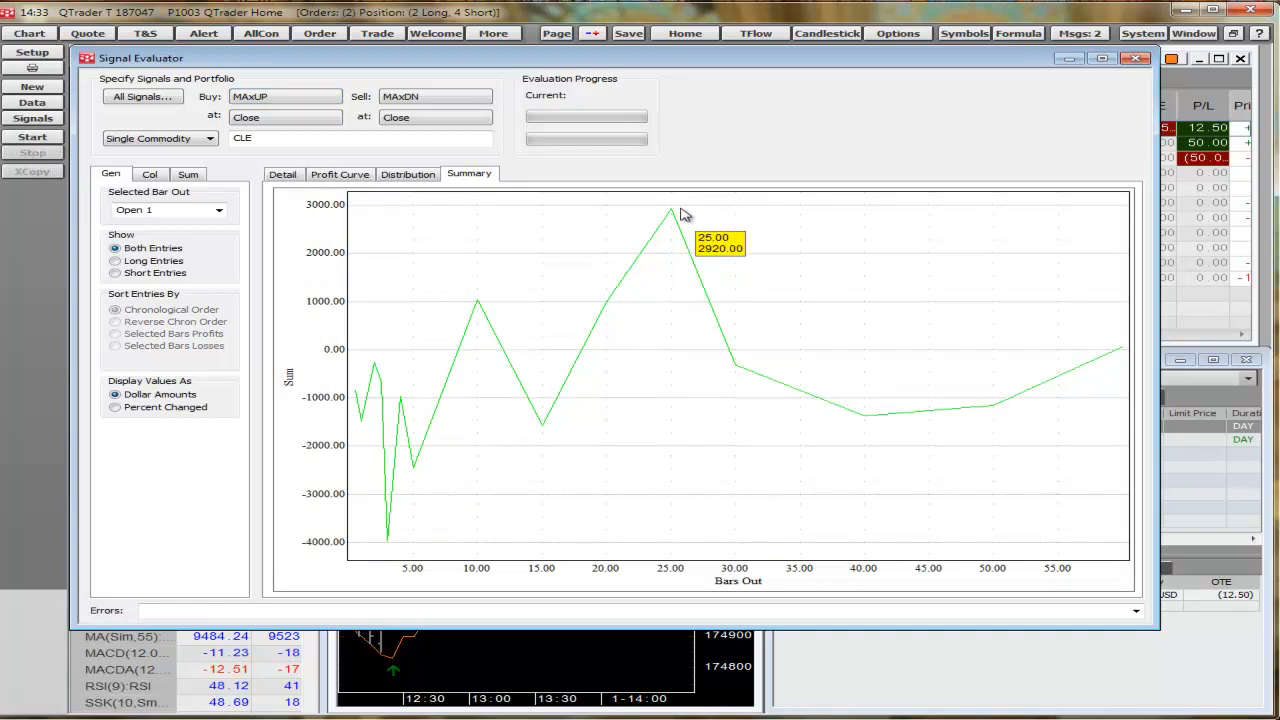
- Show the Profit Curve with Selected Bar Out set to 10
{"action": "left_click", "coordinate": [339, 173]}
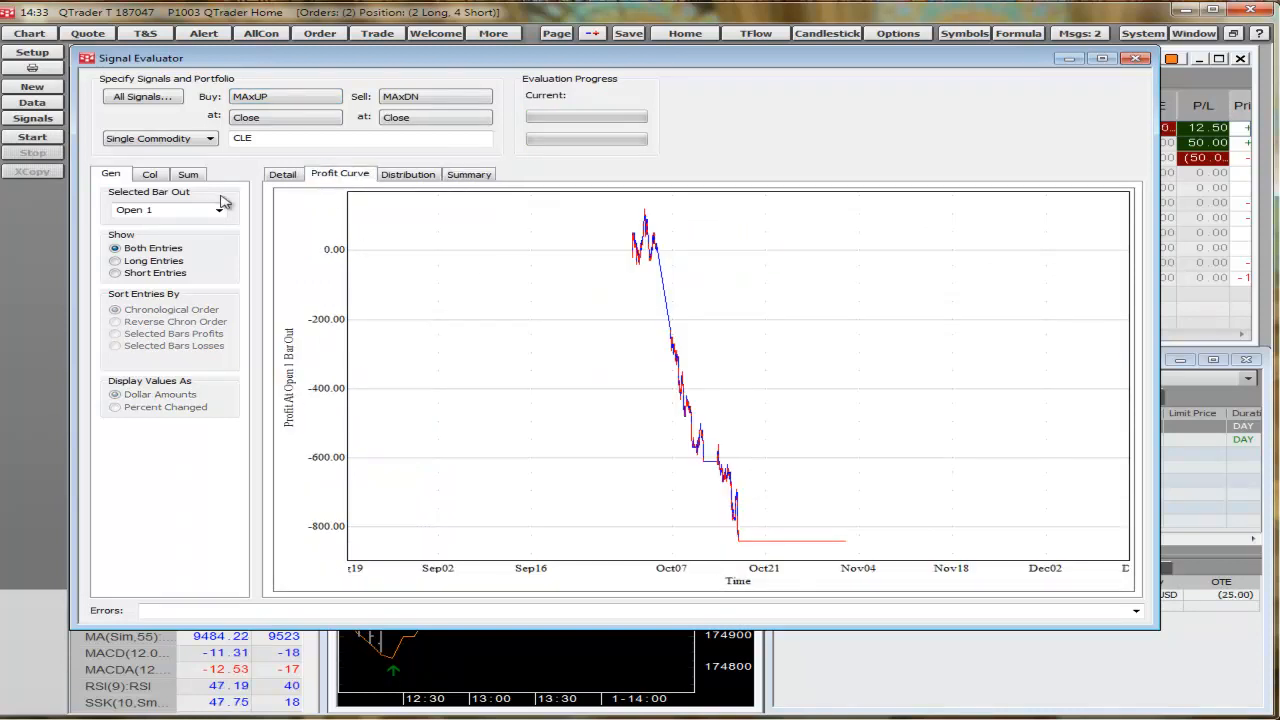
{"action": "left_click", "coordinate": [218, 209]}
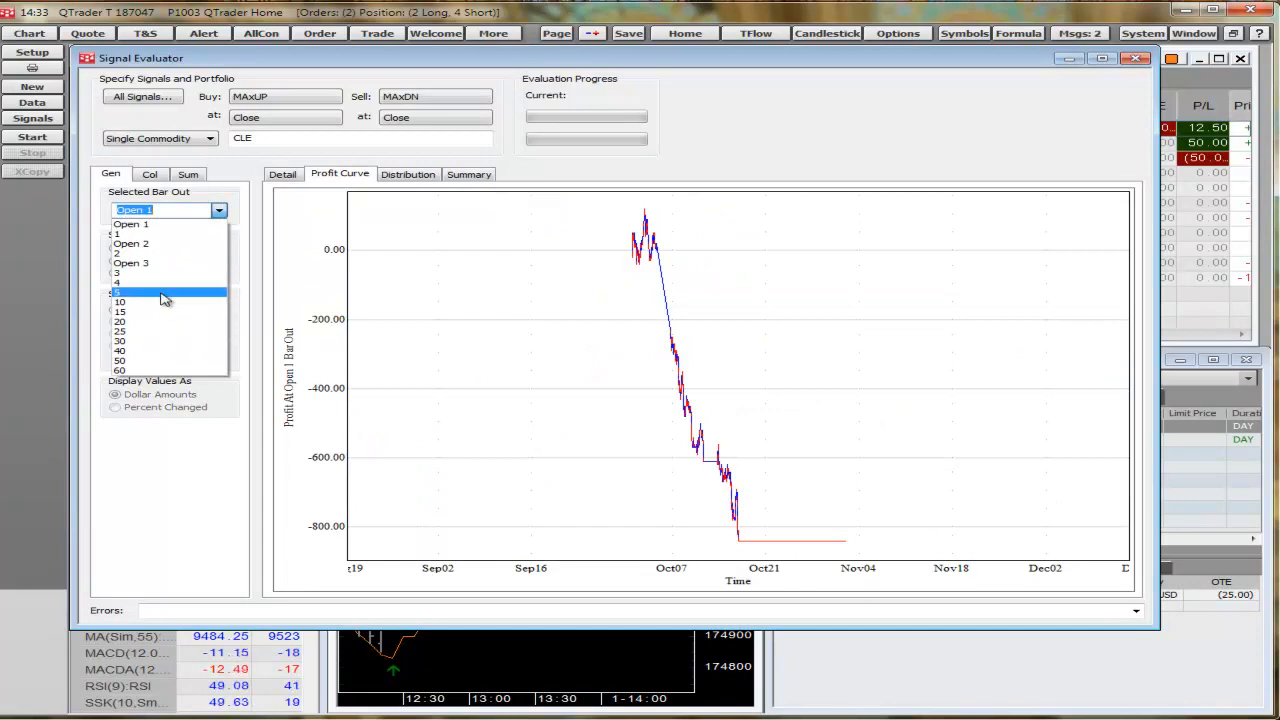
{"action": "left_click", "coordinate": [120, 302]}
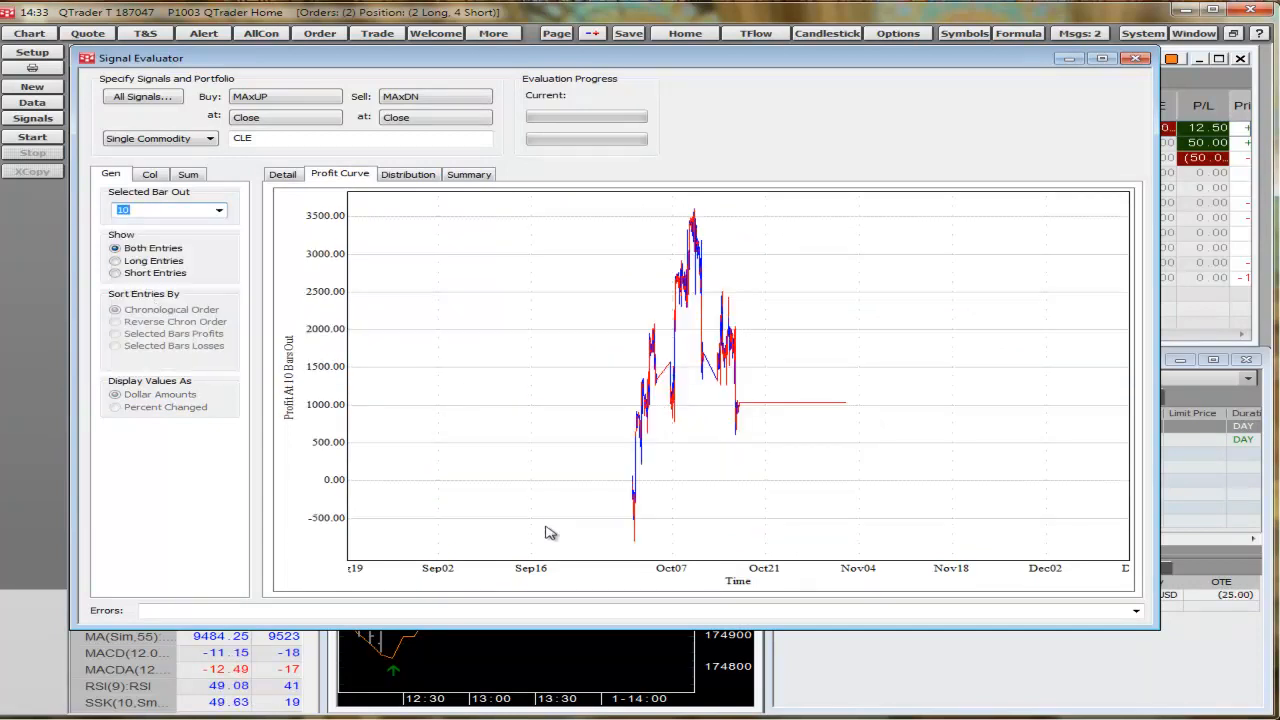